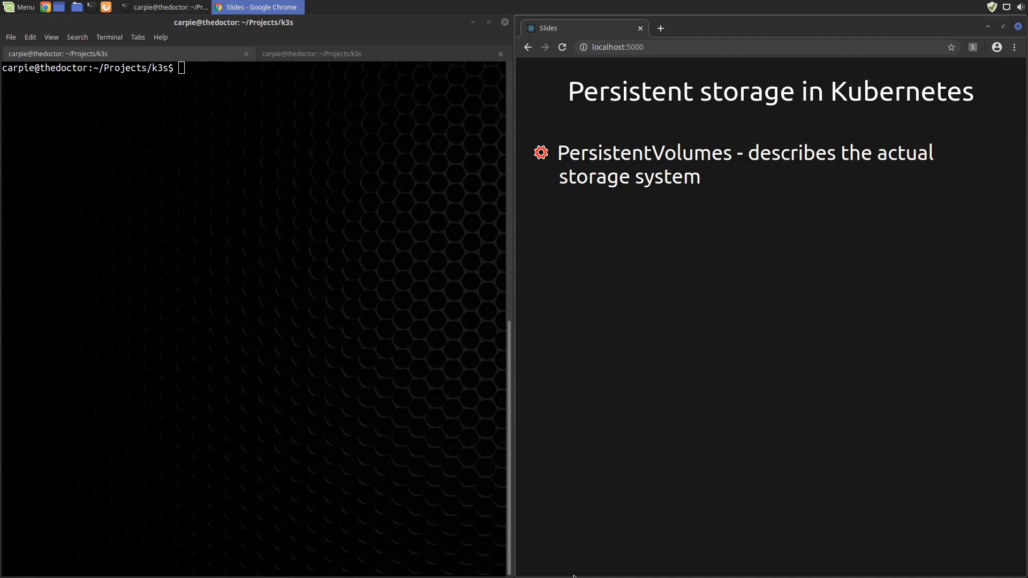
{"action": "key", "text": "Right"}
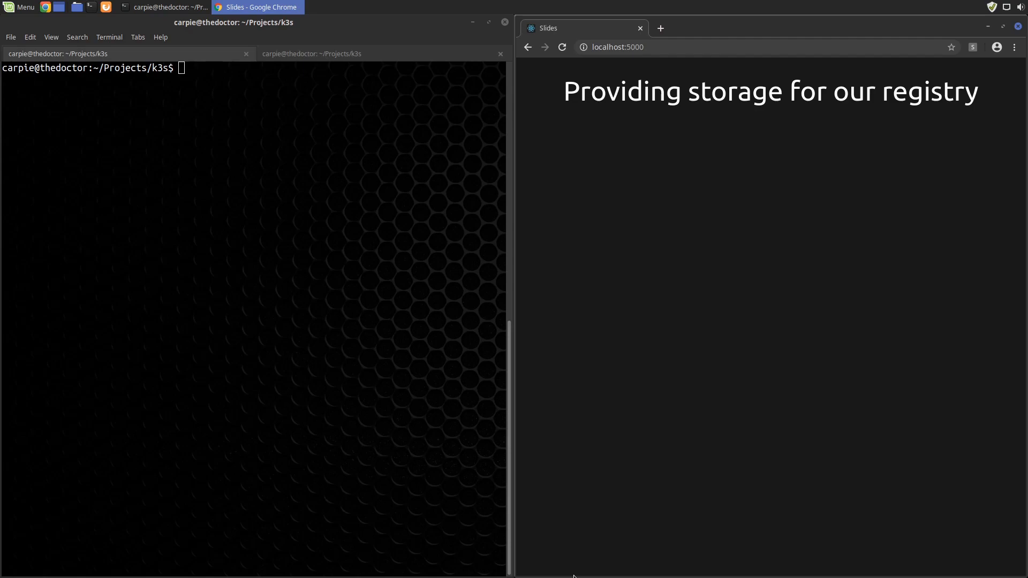
{"action": "type", "text": "ssh pi"}
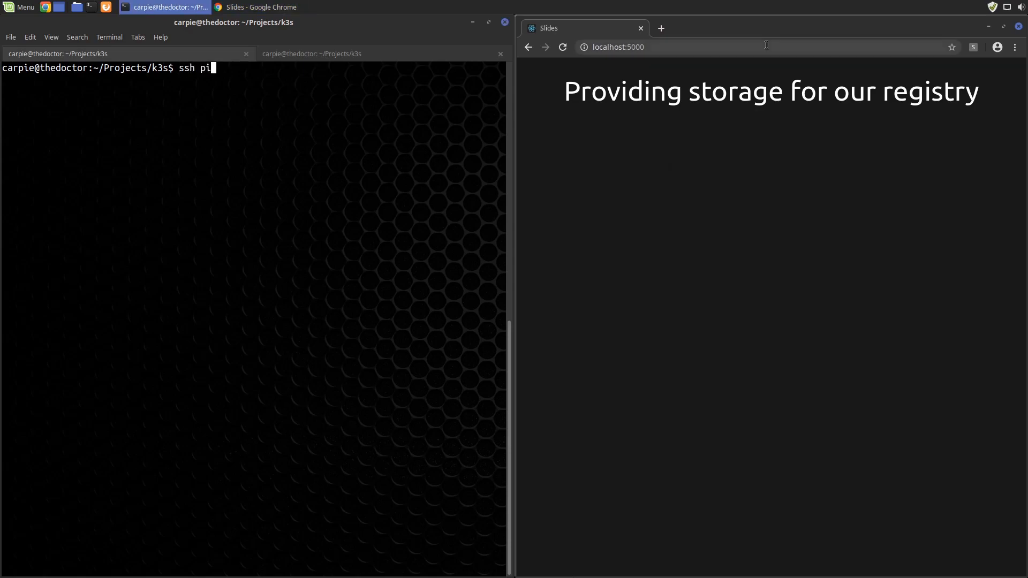
{"action": "type", "text": "@192.168.0.3"}
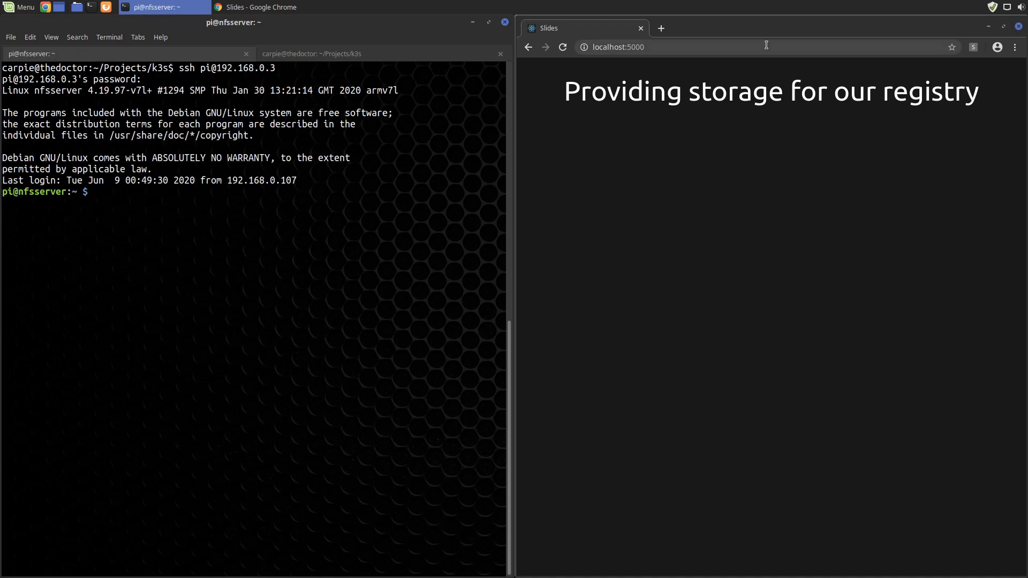
Create /opt/nfs/registry with sudo mkdir -p and open /etc/exports in vi.
{"action": "type", "text": "s"}
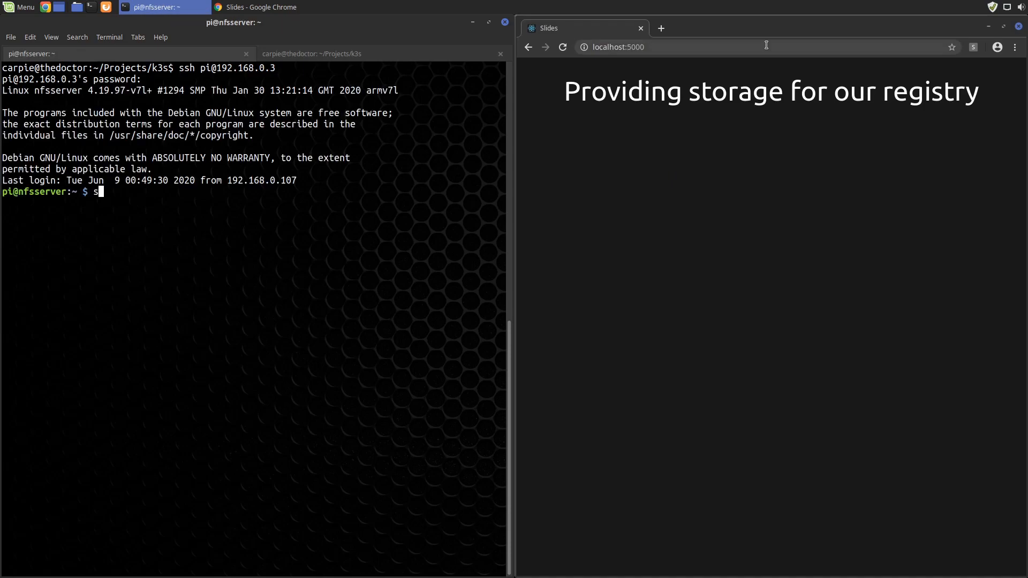
{"action": "type", "text": "sudo mkdir -p"}
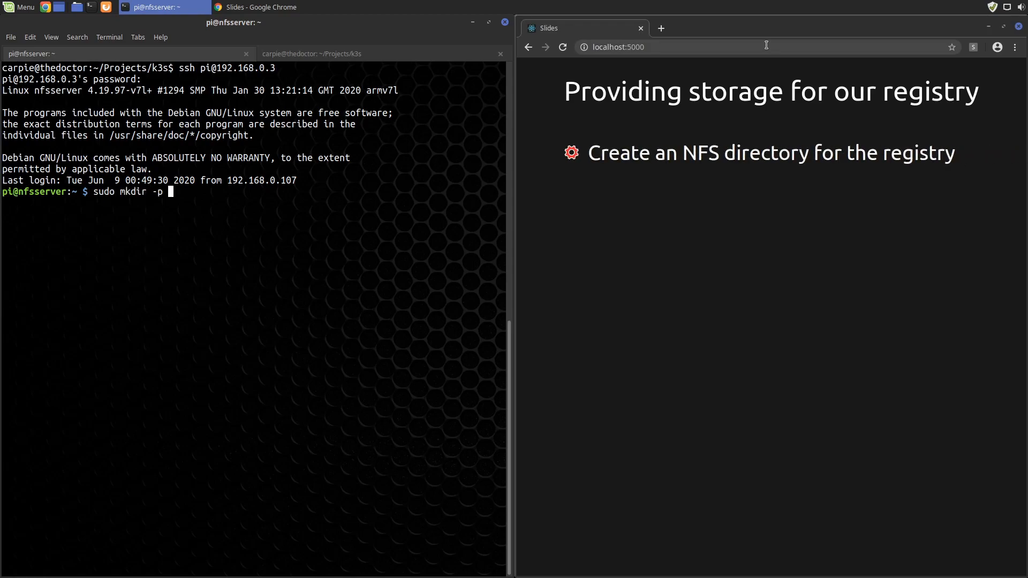
{"action": "type", "text": "/opt/nfs/regist"}
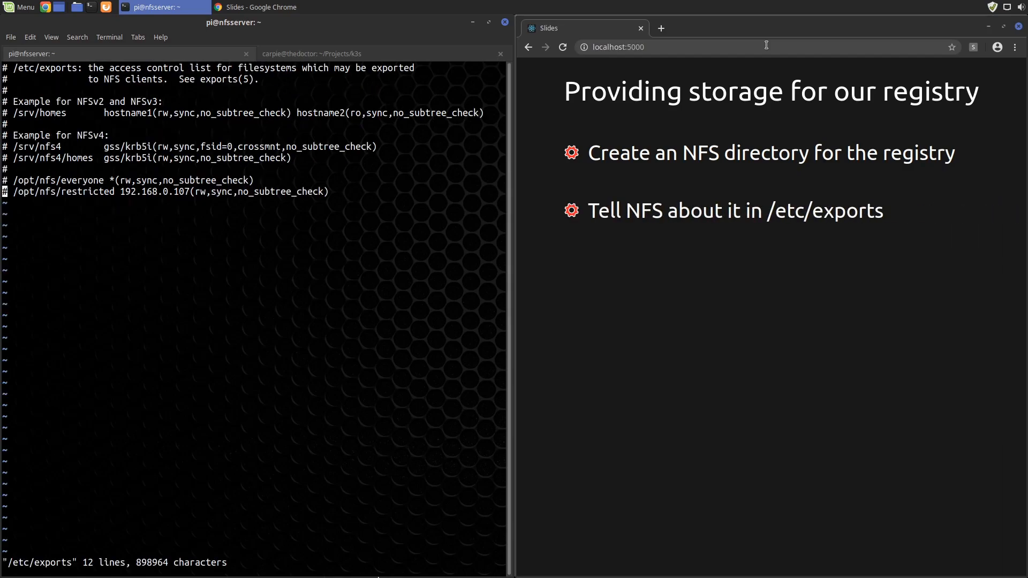
Add the export line /opt/nfs/registry *(rw,sync,no_subtree_check,no_root_squash) to /etc/exports.
{"action": "type", "text": "/opt/nf"}
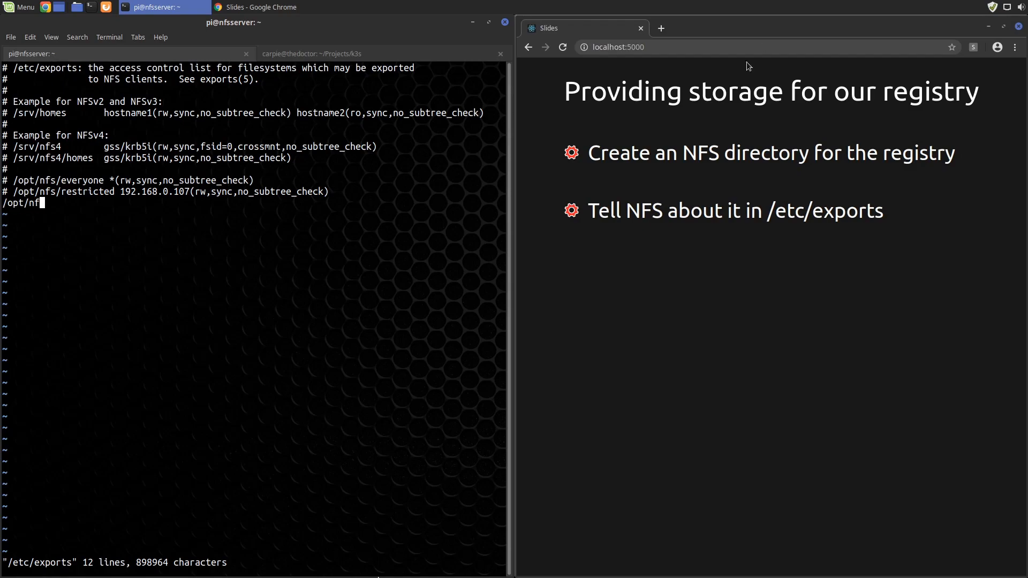
{"action": "type", "text": "s/registry"}
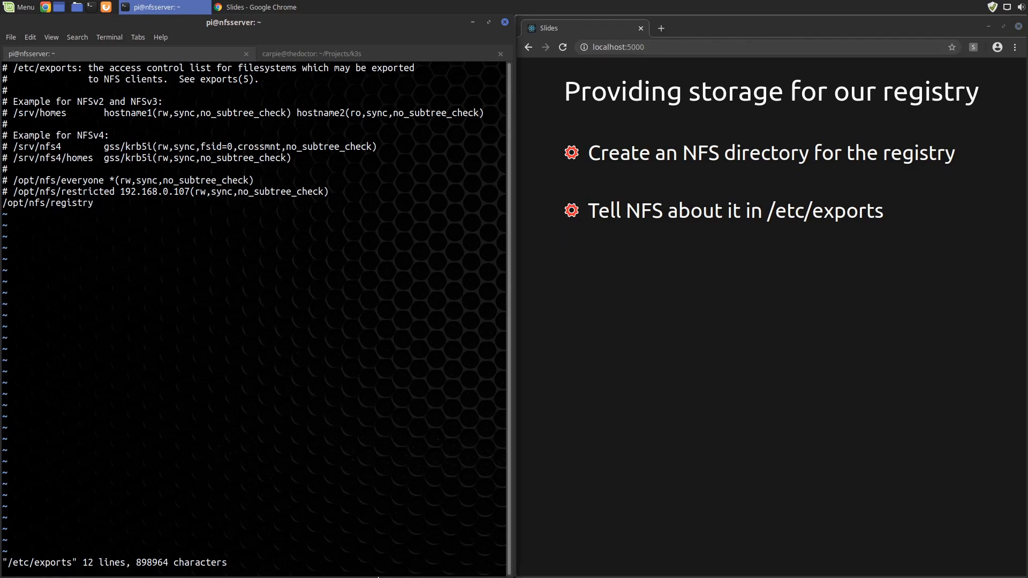
{"action": "type", "text": "*"}
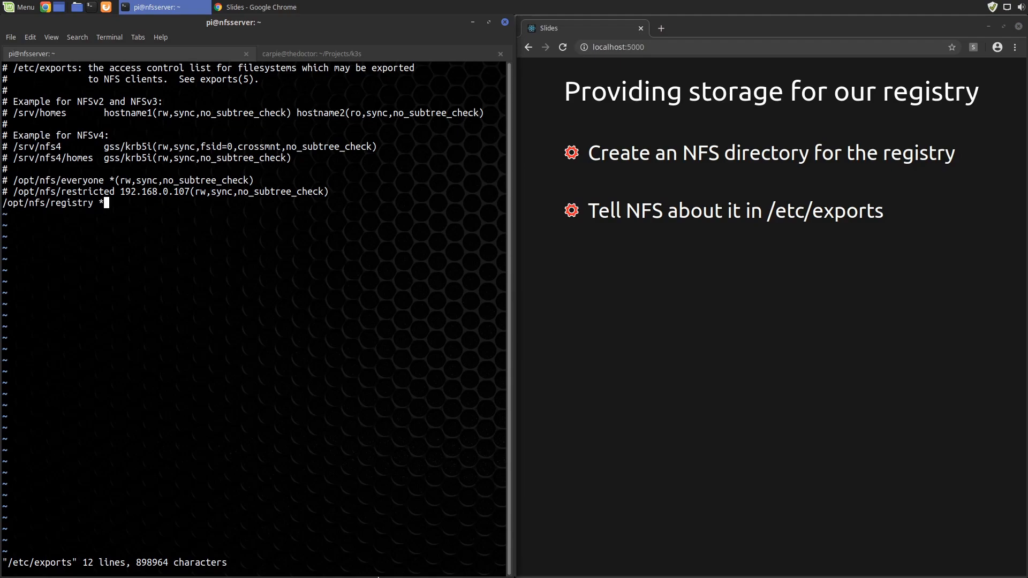
{"action": "type", "text": "(rw,sync,"}
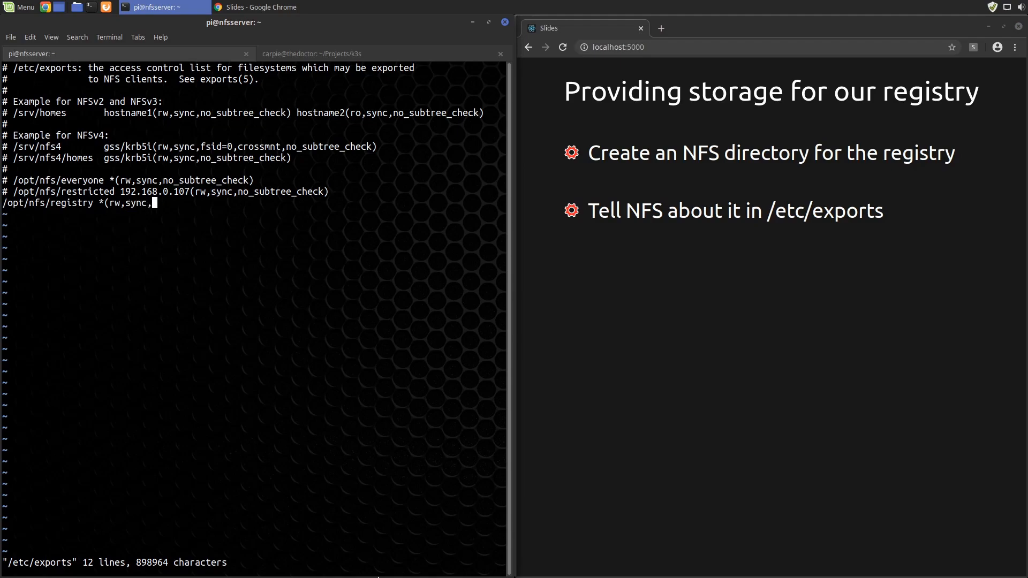
{"action": "type", "text": "no_subt"}
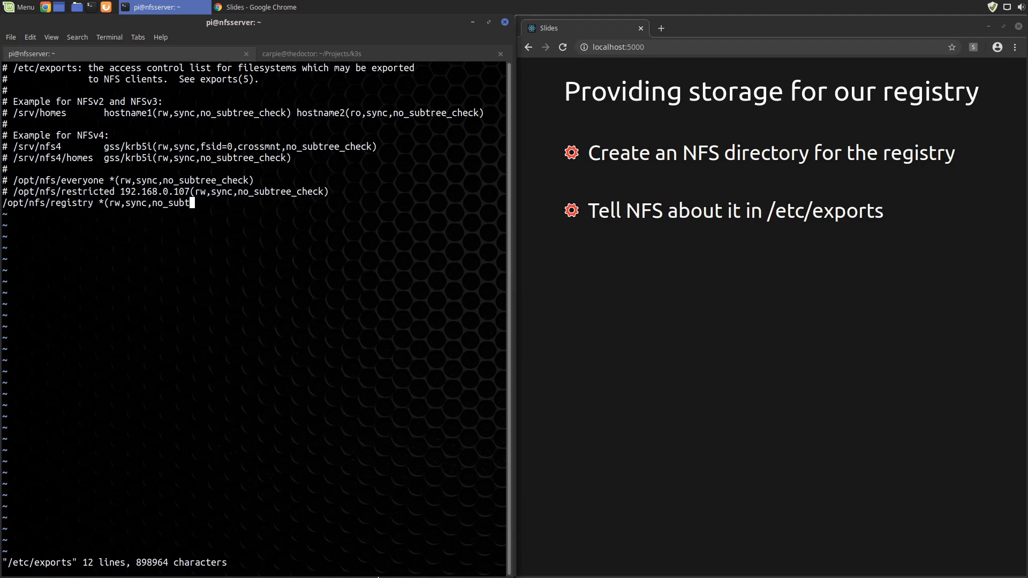
{"action": "type", "text": "ree_check"}
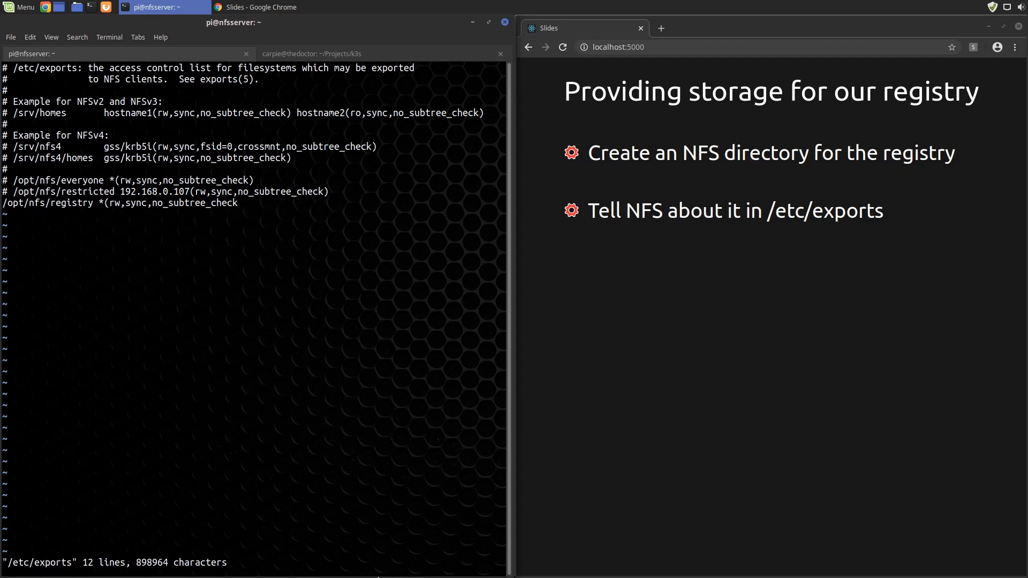
{"action": "type", "text": ",no_root"}
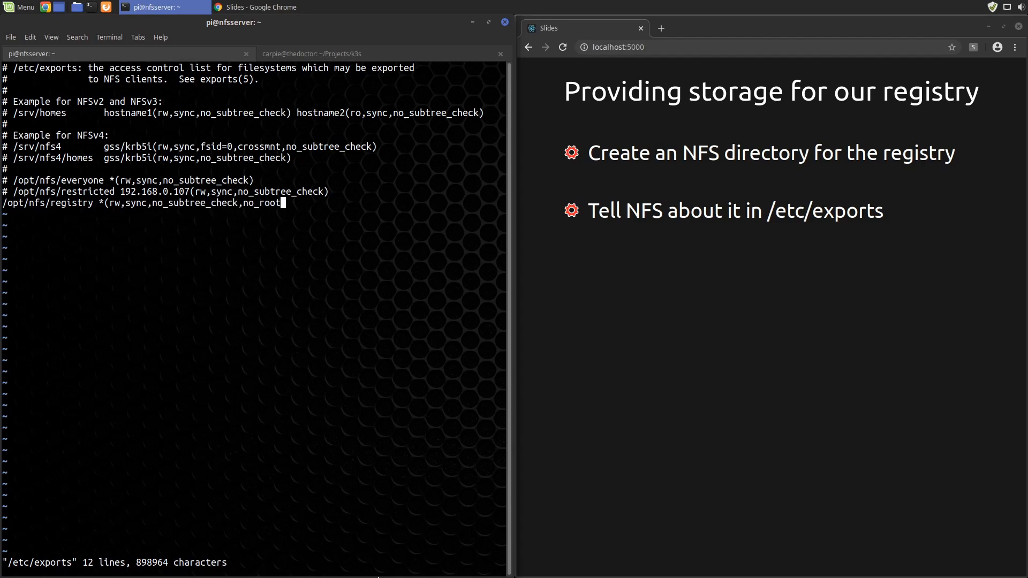
{"action": "type", "text": "_squash"}
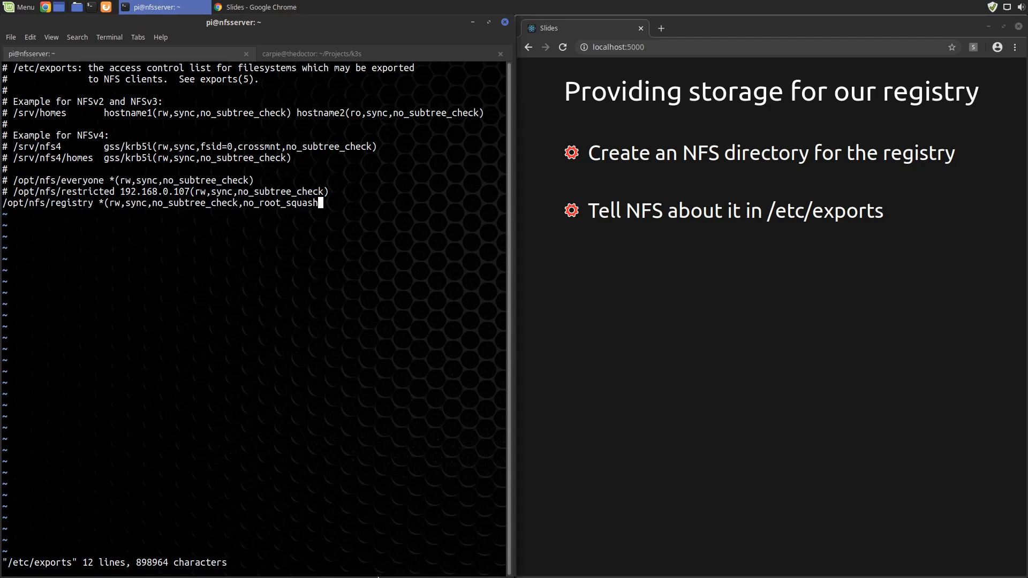
{"action": "type", "text": ")"}
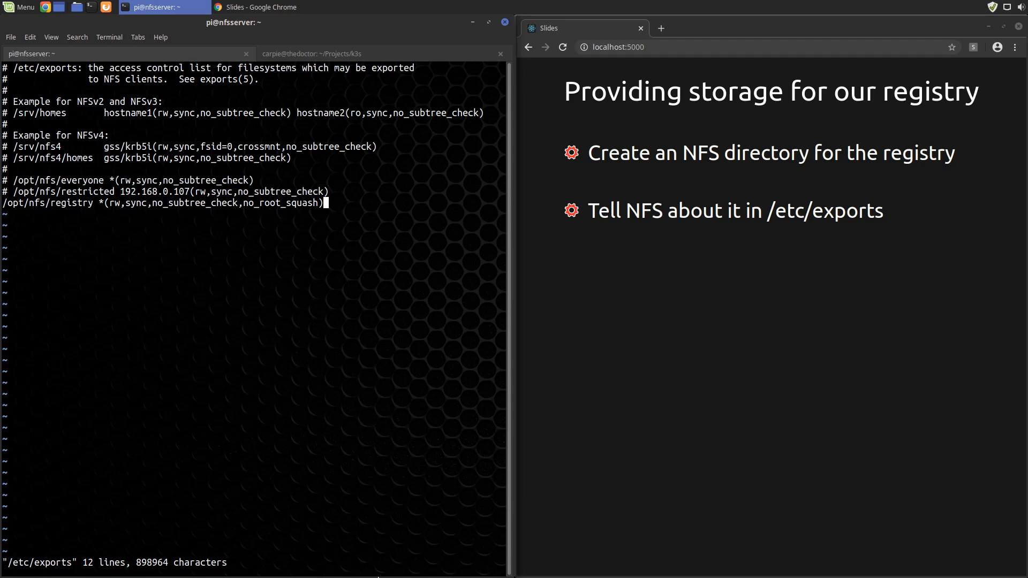
{"action": "type", "text": "subnet-"}
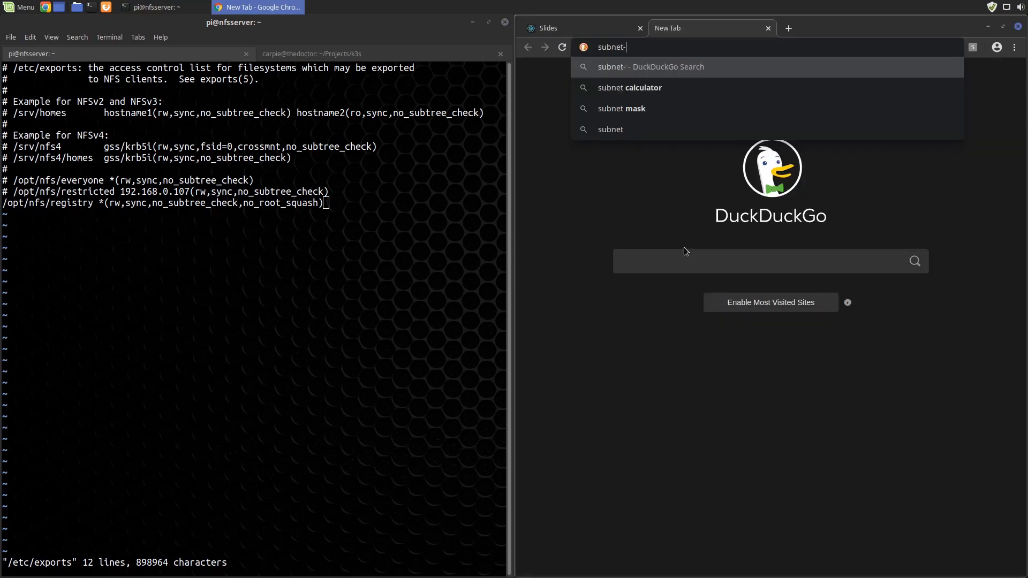
On subnet-calculator.com, choose 6 hosts per subnet for 192.168.0.50, giving a /29 mask 255.255.255.248.
{"action": "type", "text": "calcu"}
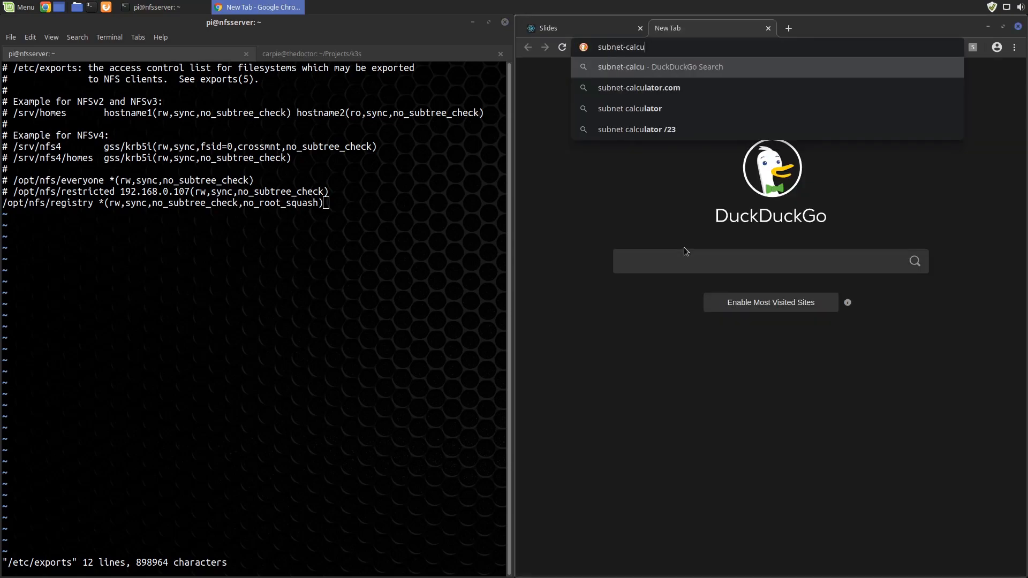
{"action": "left_click", "coordinate": [638, 87]}
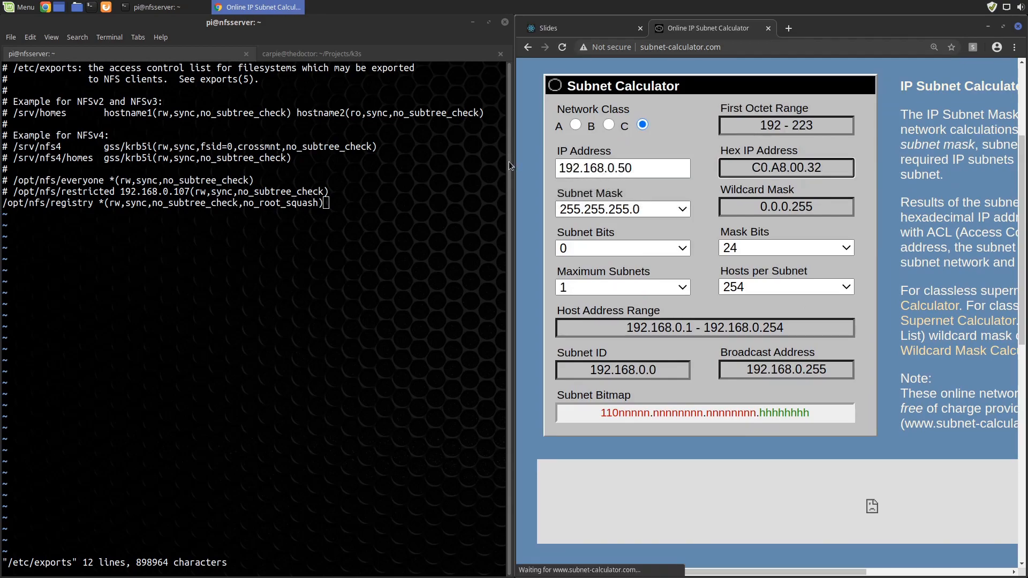
{"action": "left_click", "coordinate": [785, 287]}
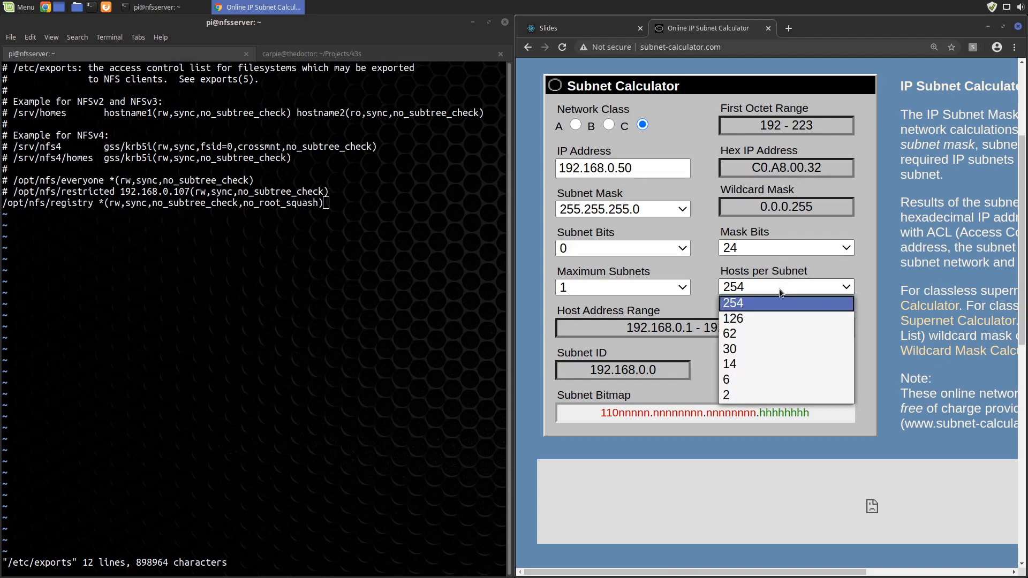
{"action": "left_click", "coordinate": [726, 379]}
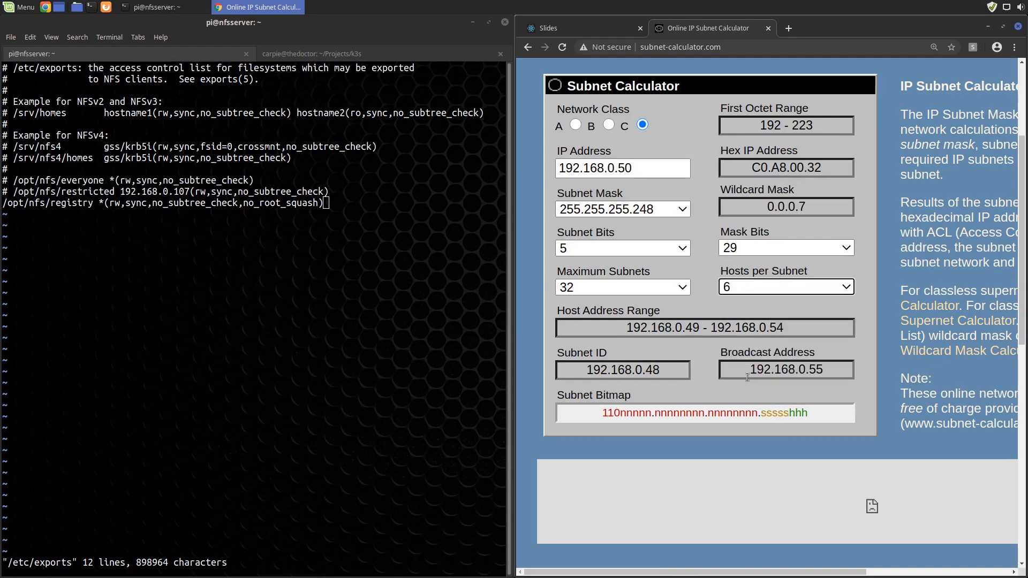
{"action": "double_click", "coordinate": [621, 369]}
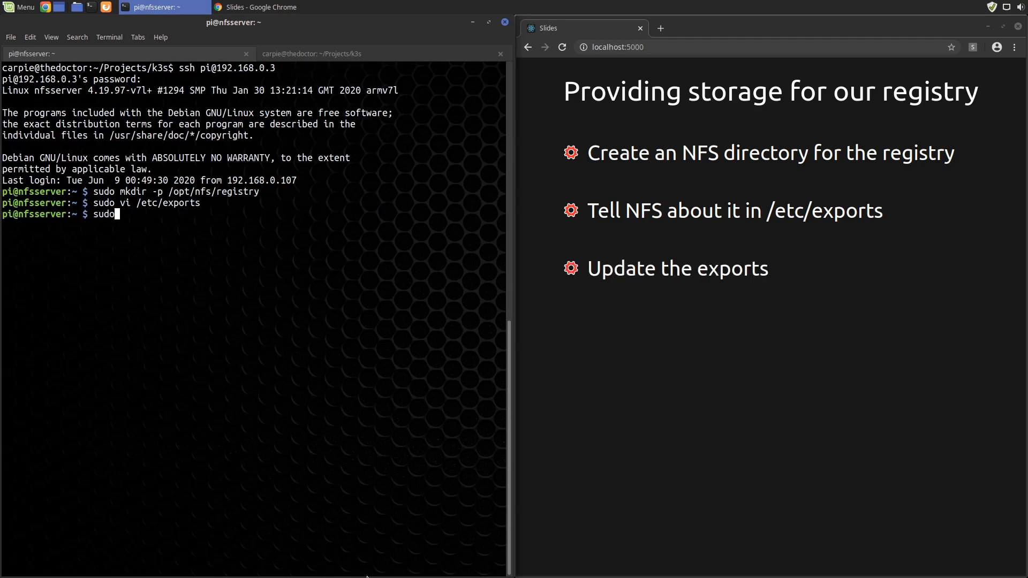
Re-apply the NFS exports on the server with sudo exportfs -ar.
{"action": "type", "text": "exportfs -ar"}
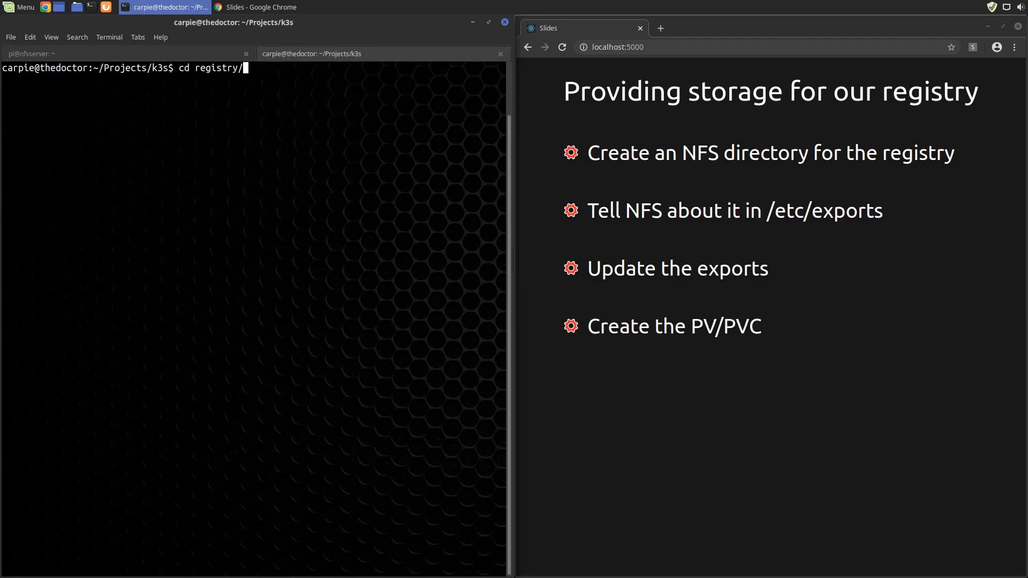
Open registry-pv.yaml in vim and highlight the ReadWriteOnce access mode line.
{"action": "type", "text": "vi regist"}
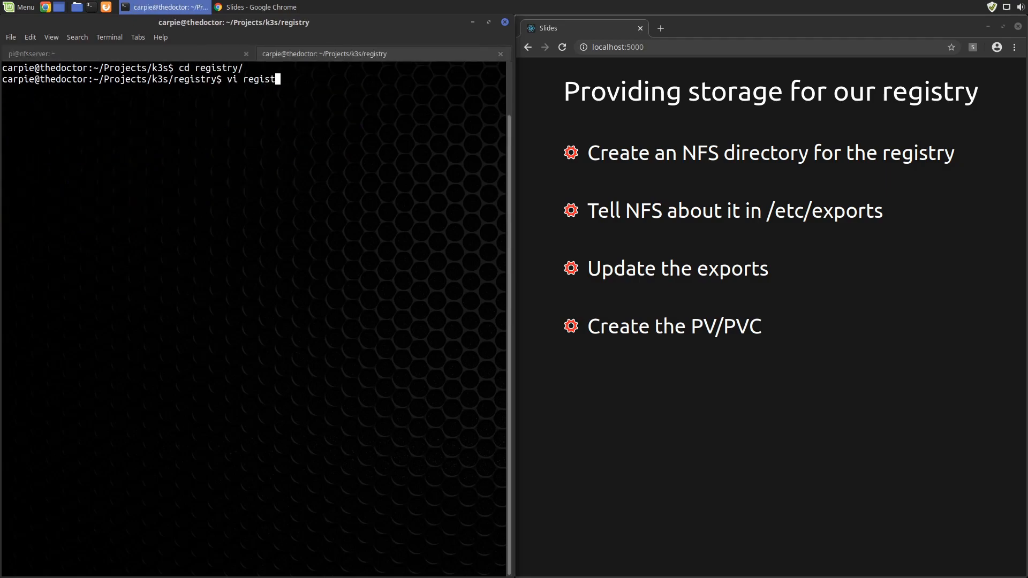
{"action": "type", "text": "ry-pv.yaml"}
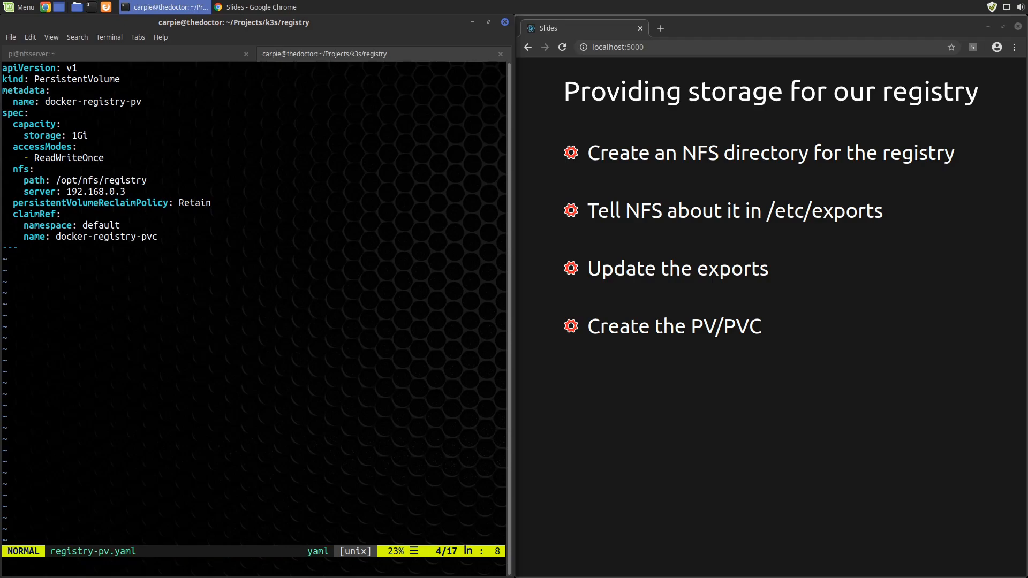
{"action": "key", "text": "V"}
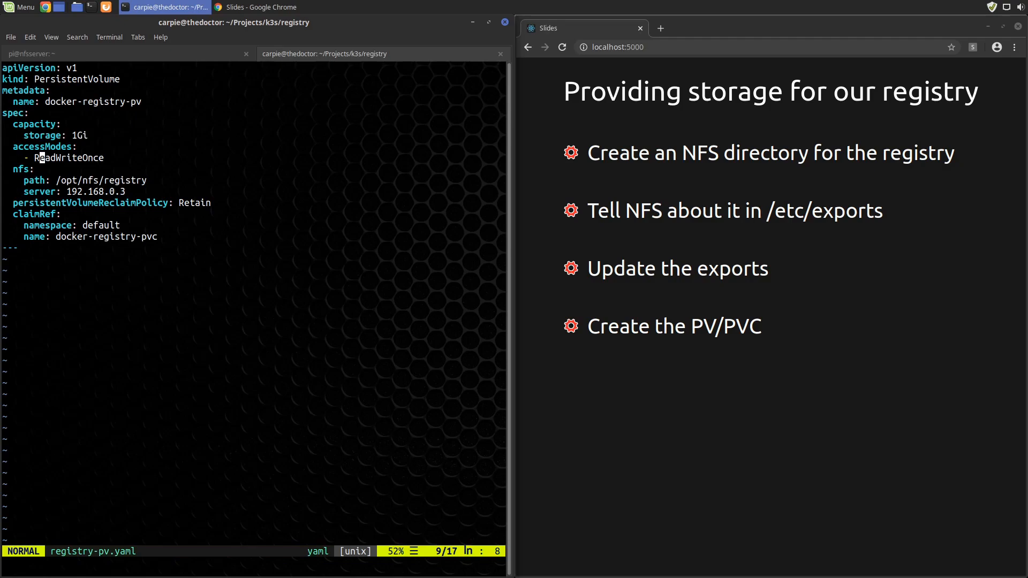
{"action": "key", "text": "V"}
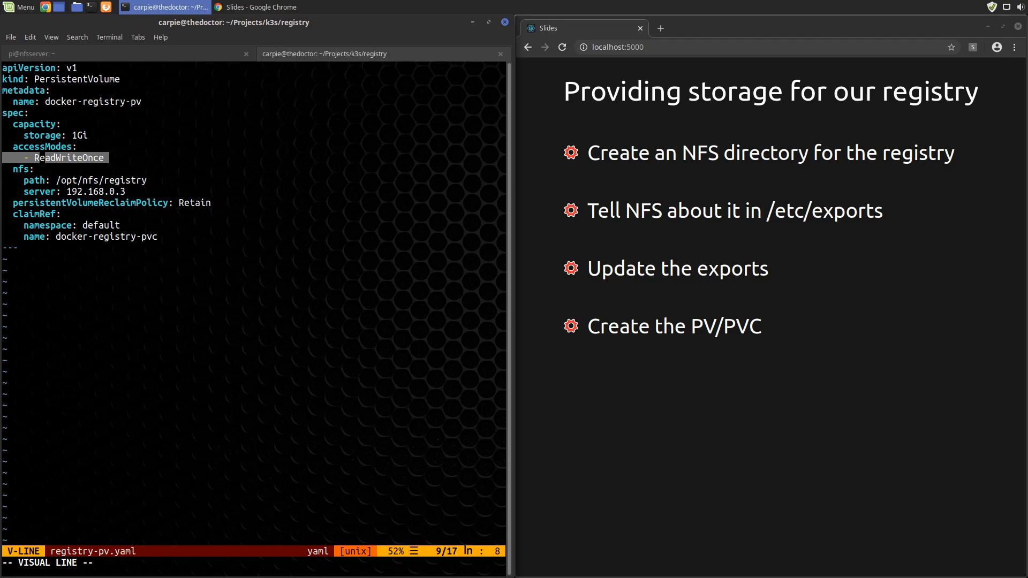
{"action": "key", "text": "Escape"}
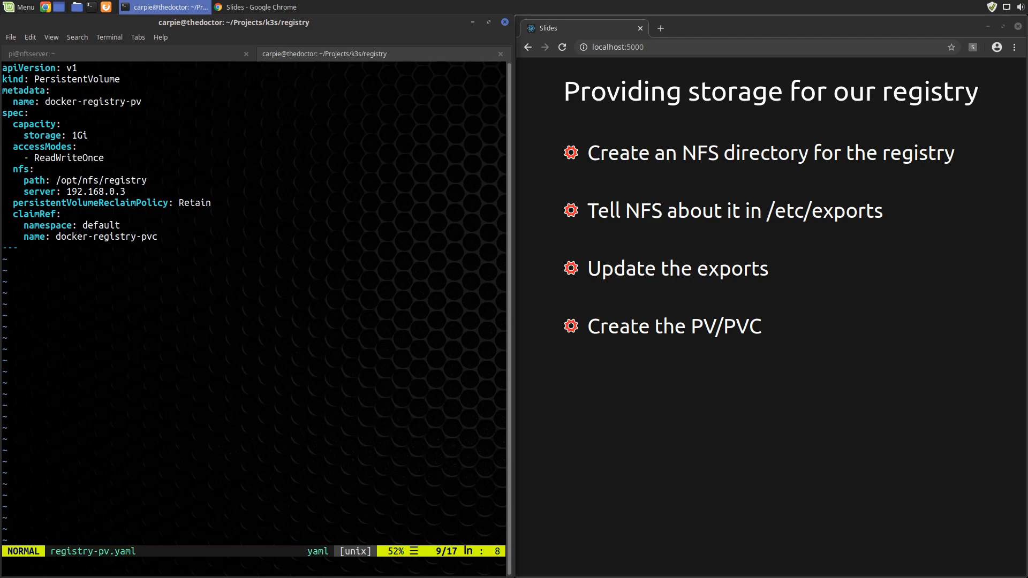
Highlight the NFS server address, reclaim policy and docker-registry-pvc claim reference lines.
{"action": "key", "text": "V"}
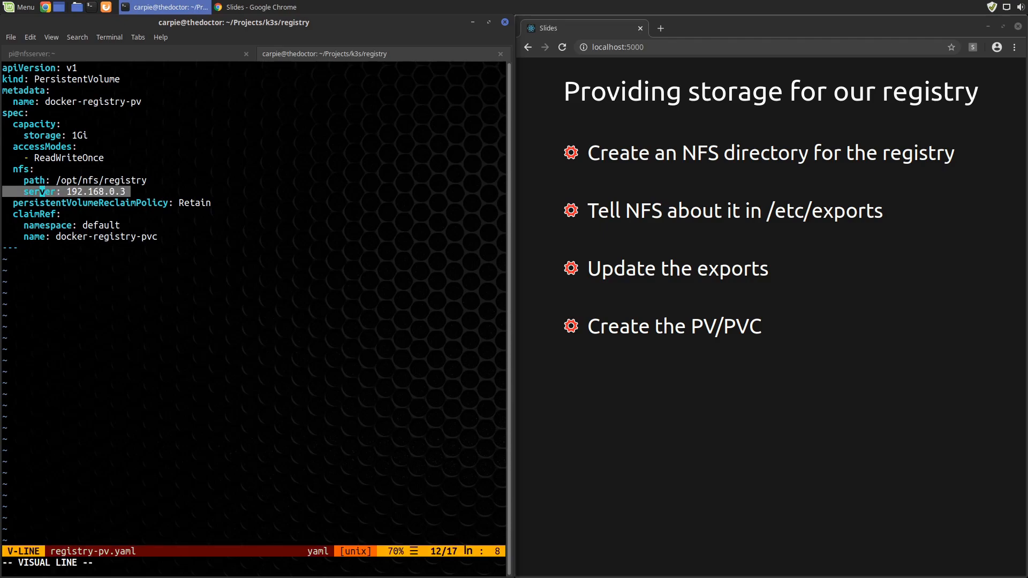
{"action": "key", "text": "Escape"}
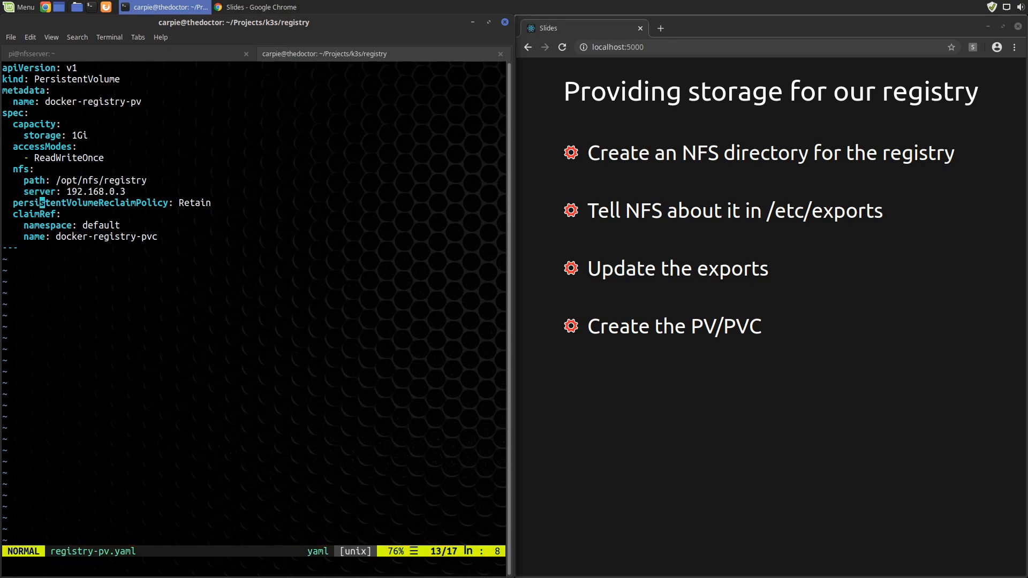
{"action": "key", "text": "V"}
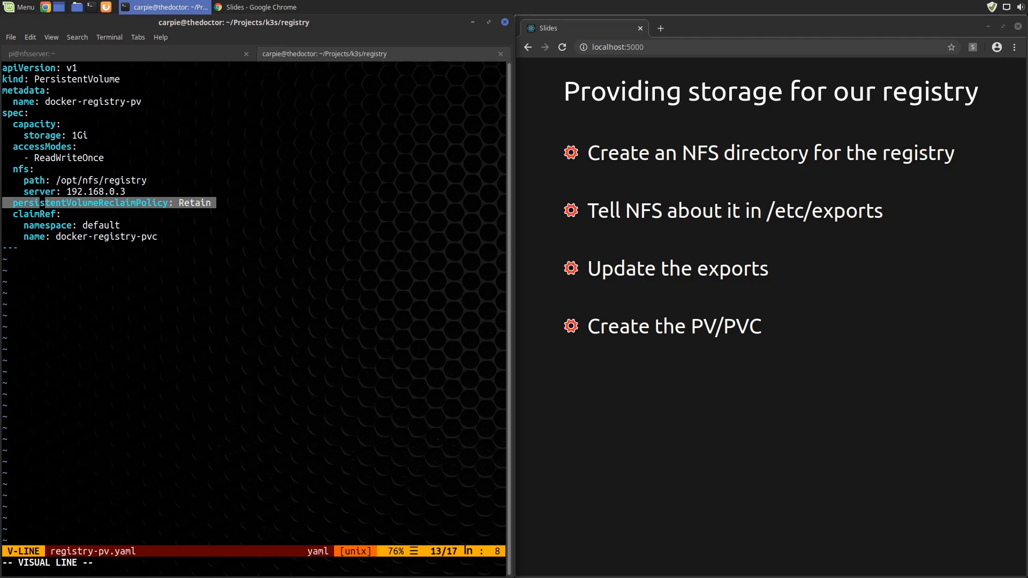
{"action": "key", "text": "Escape"}
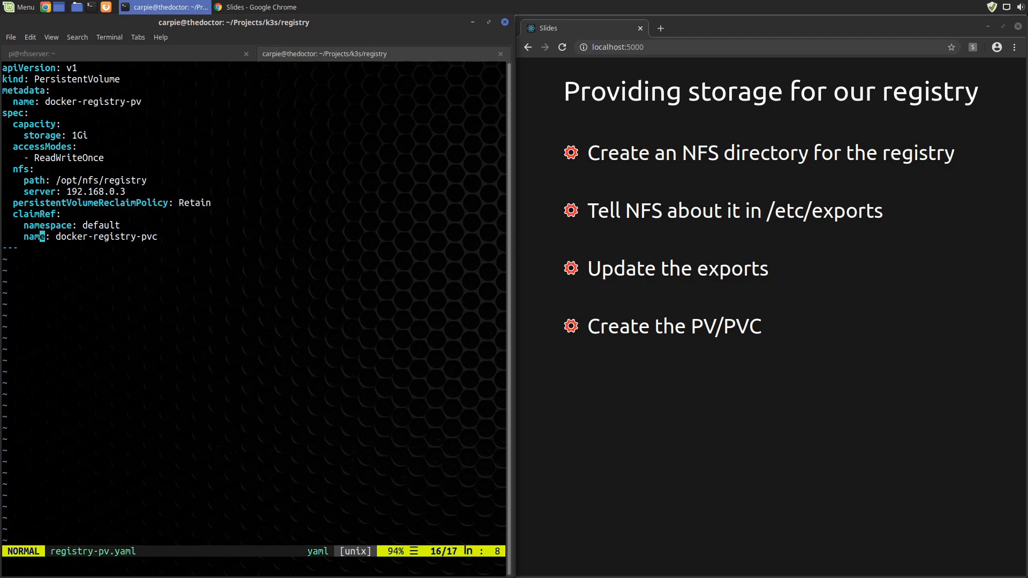
{"action": "key", "text": "V"}
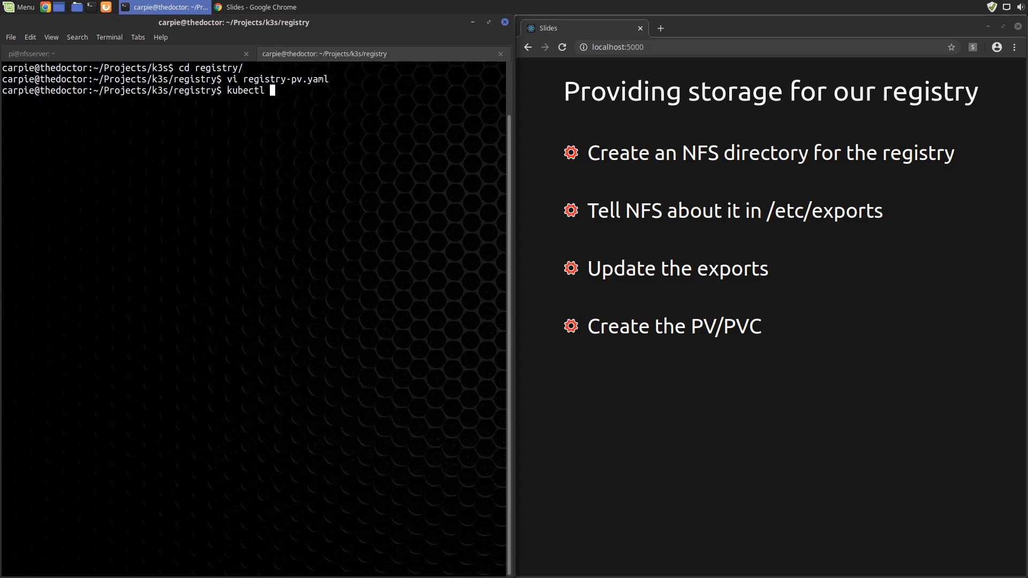
Apply registry-pv.yaml with kubectl and confirm docker-registry-pv and docker-registry-pvc are Bound.
{"action": "type", "text": "apply -f"}
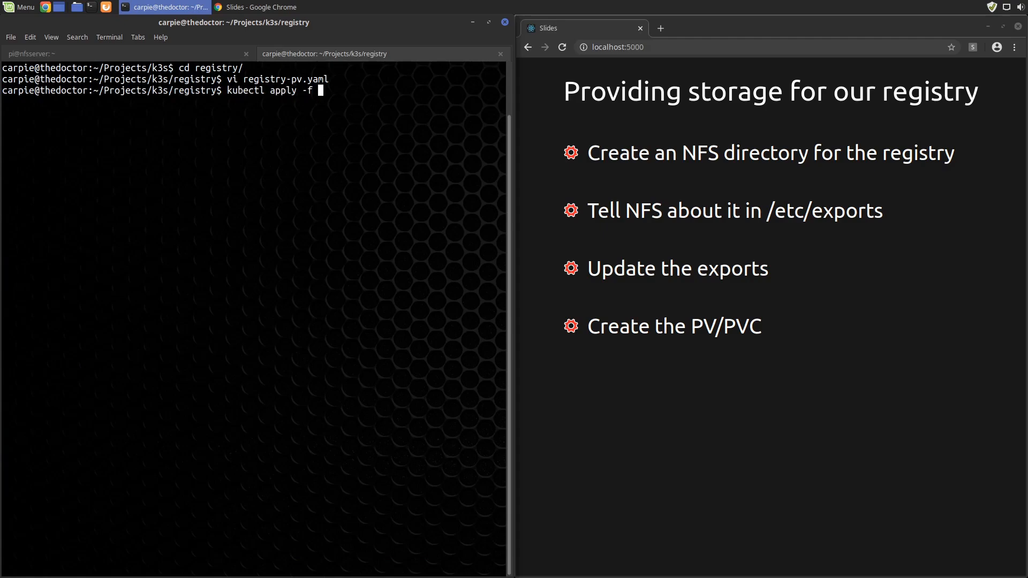
{"action": "type", "text": "reg"}
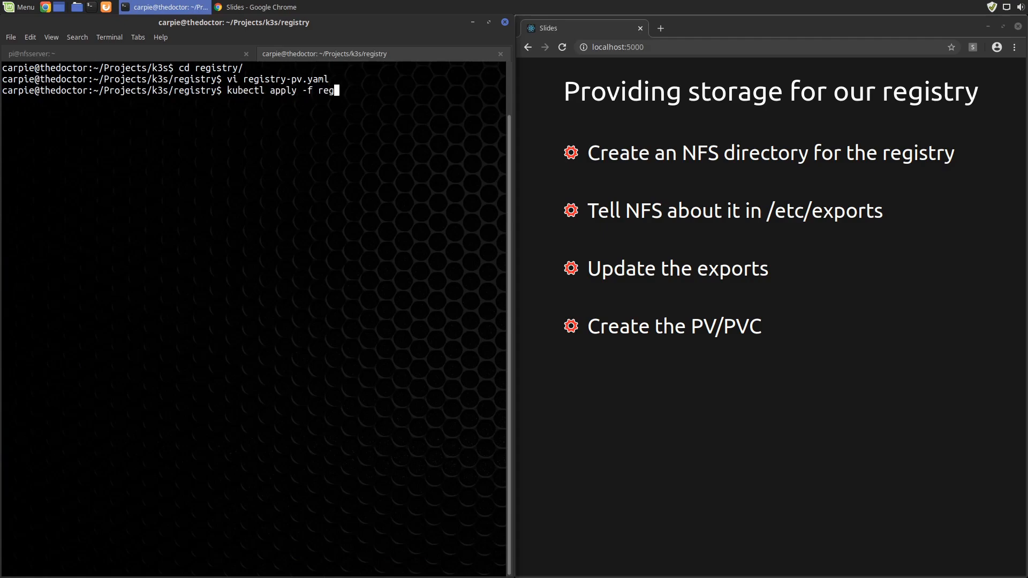
{"action": "type", "text": "istry-pv.yaml"}
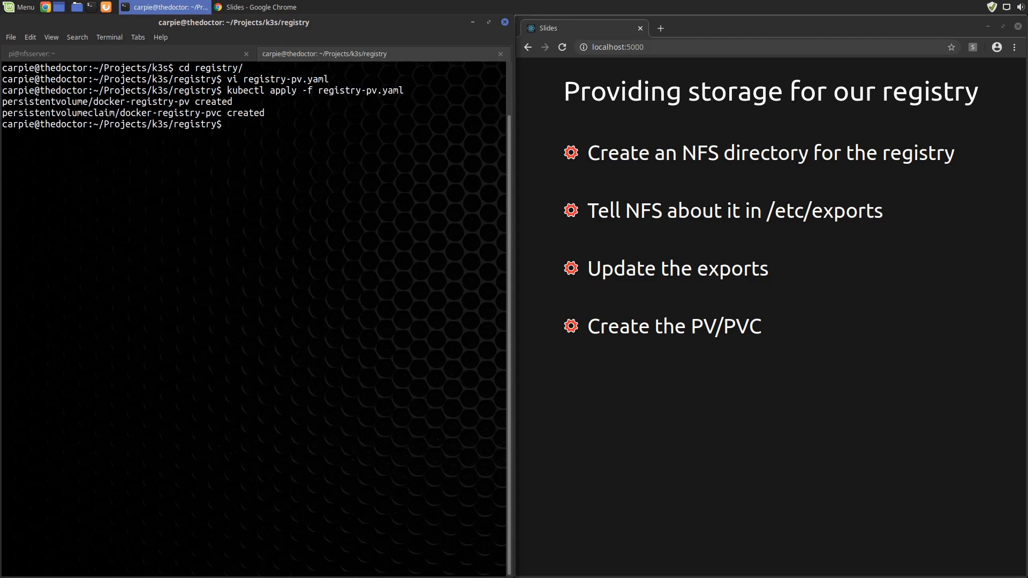
{"action": "type", "text": "kubectl get pvc"}
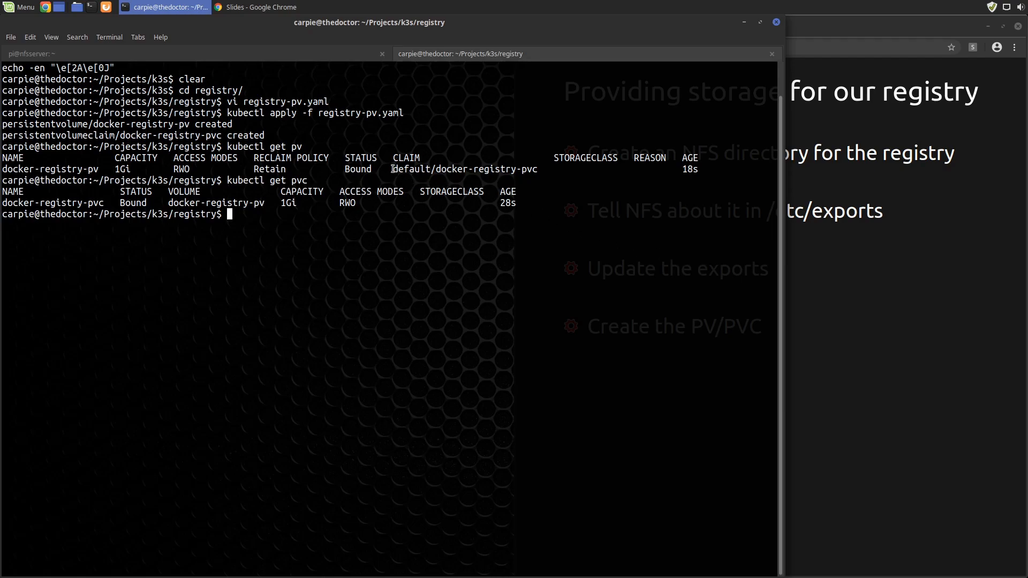
{"action": "double_click", "coordinate": [464, 170]}
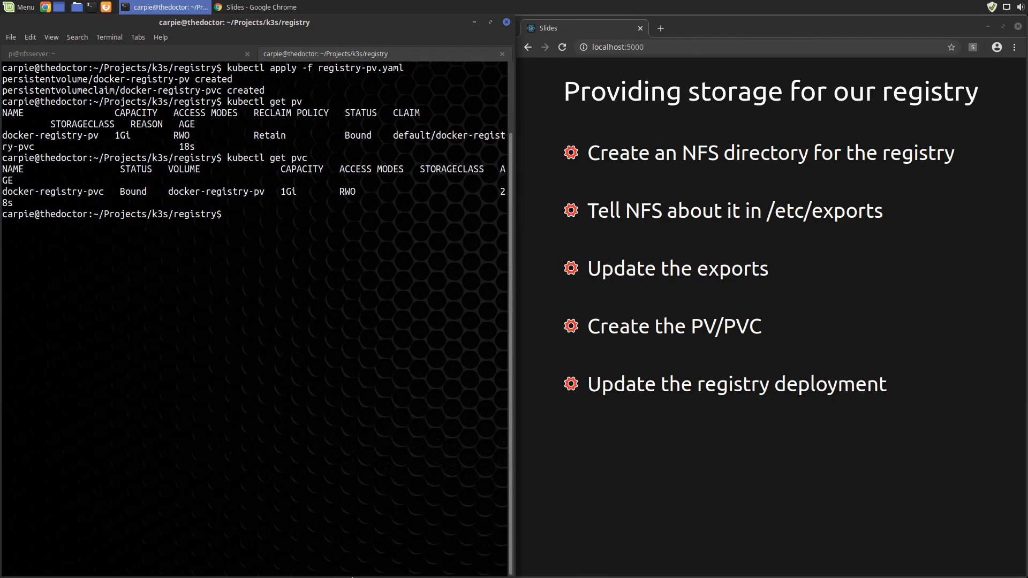
In registry.yaml, replace the storage emptyDir with persistentVolumeClaim claimName docker-registry-pvc and save.
{"action": "type", "text": "vi regs"}
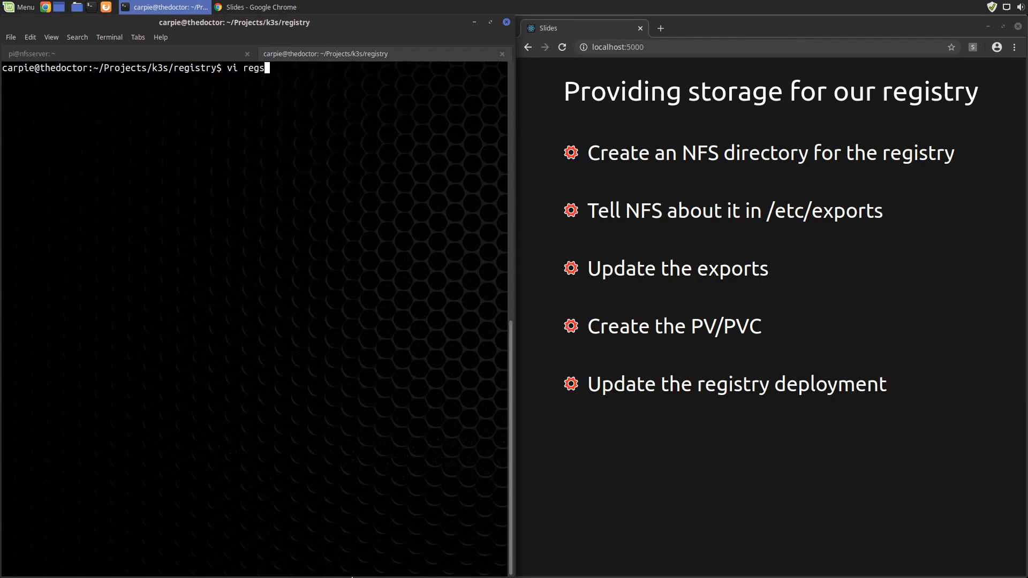
{"action": "type", "text": "istry"}
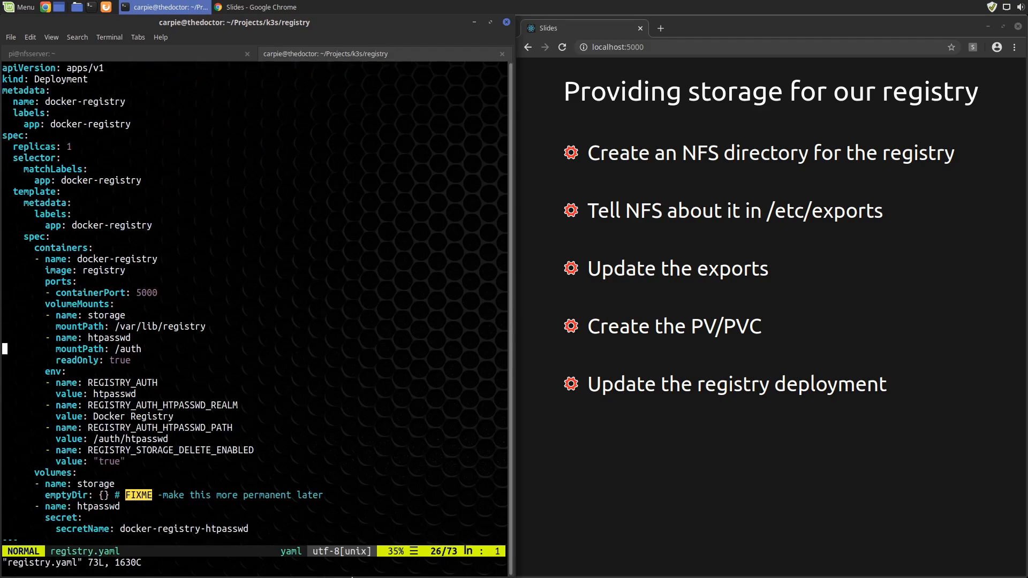
{"action": "scroll", "scroll_direction": "down", "scroll_amount": 3}
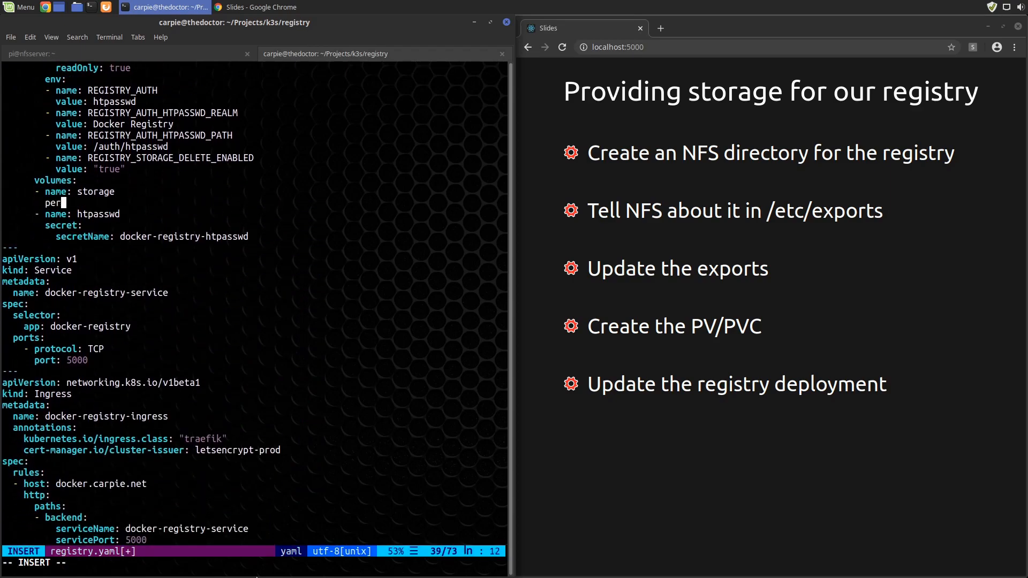
{"action": "type", "text": "sistentVolumeClaim:"}
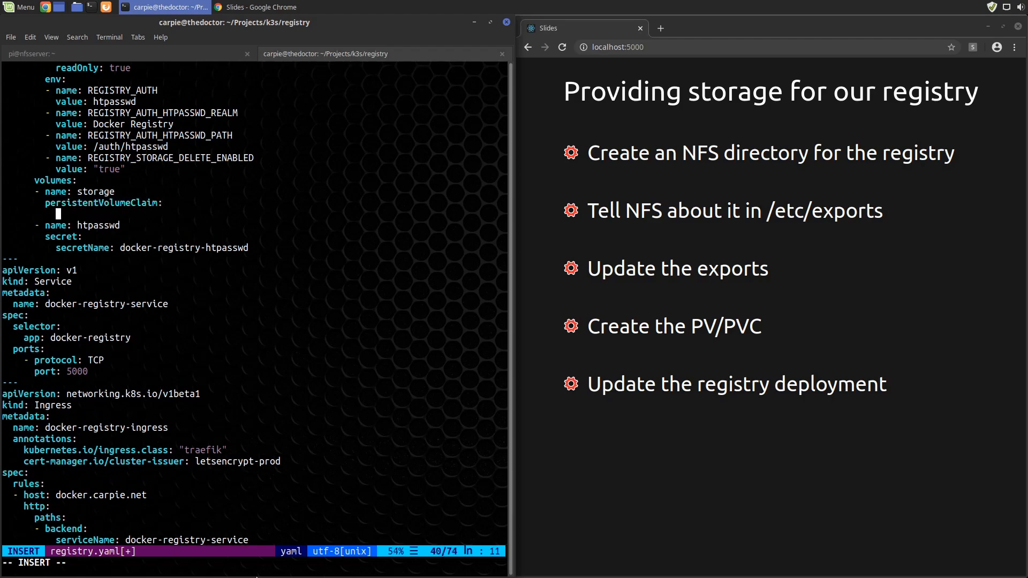
{"action": "type", "text": "claimName"}
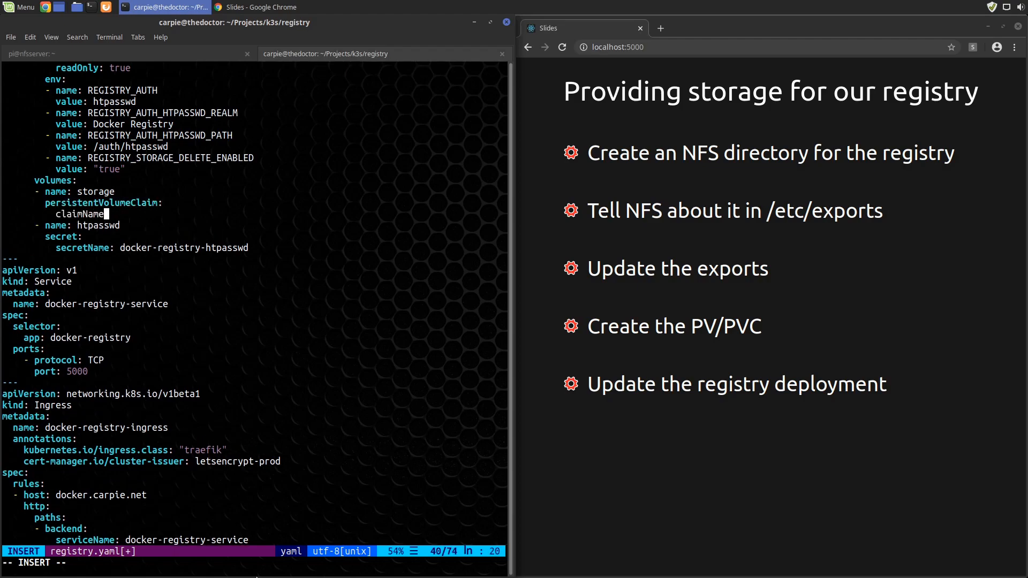
{"action": "type", "text": "docker-registry-pvc"}
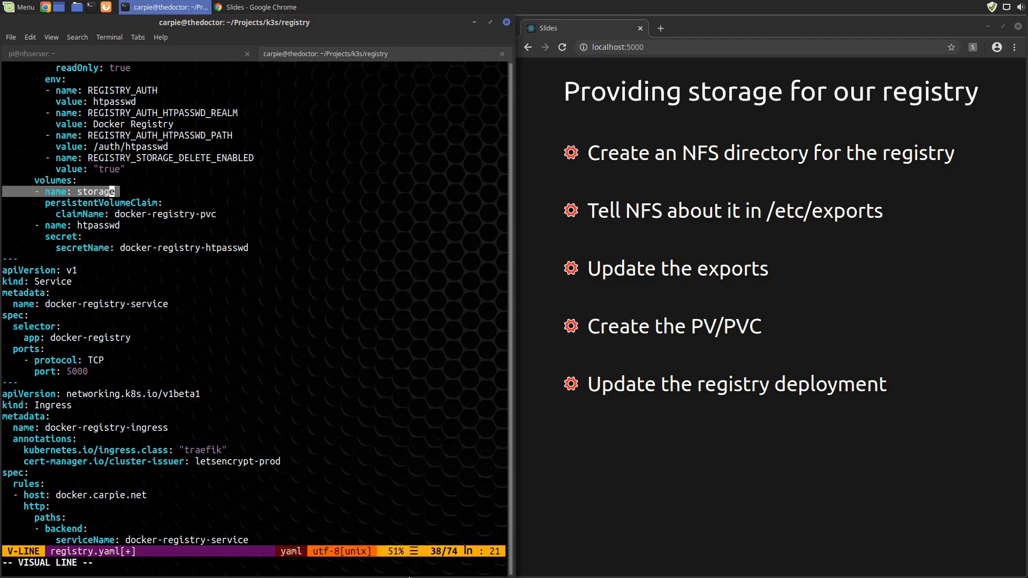
{"action": "key", "text": "Escape"}
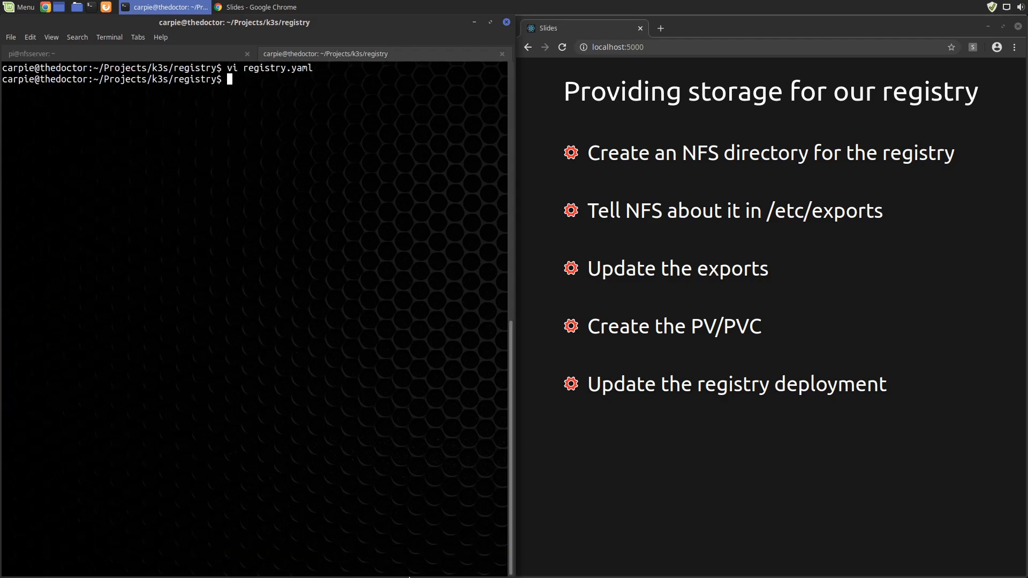
List /opt/nfs/registry on the NFS server, then apply registry.yaml to reconfigure the docker-registry deployment.
{"action": "type", "text": "kubectl ap"}
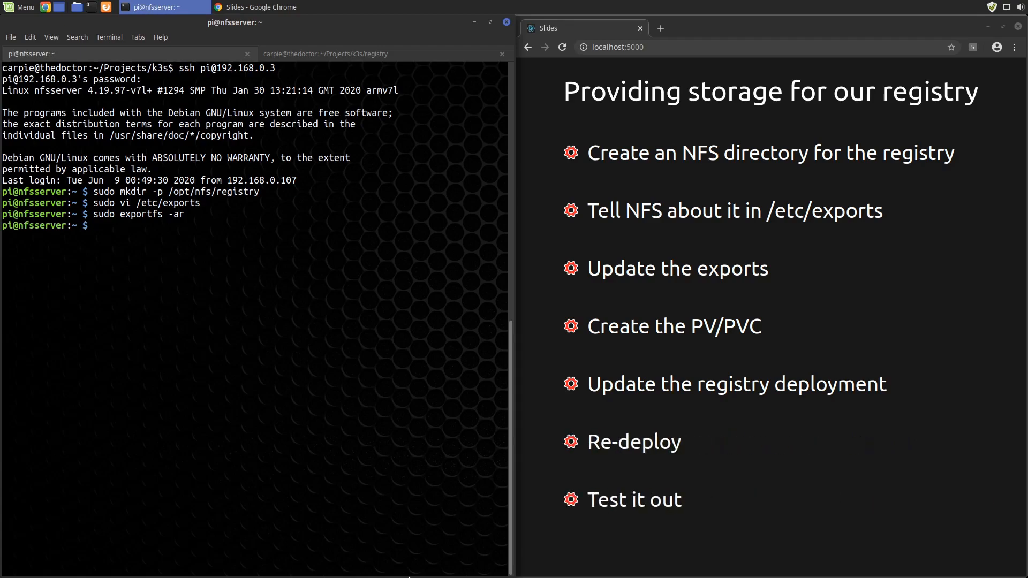
{"action": "type", "text": "ls -"}
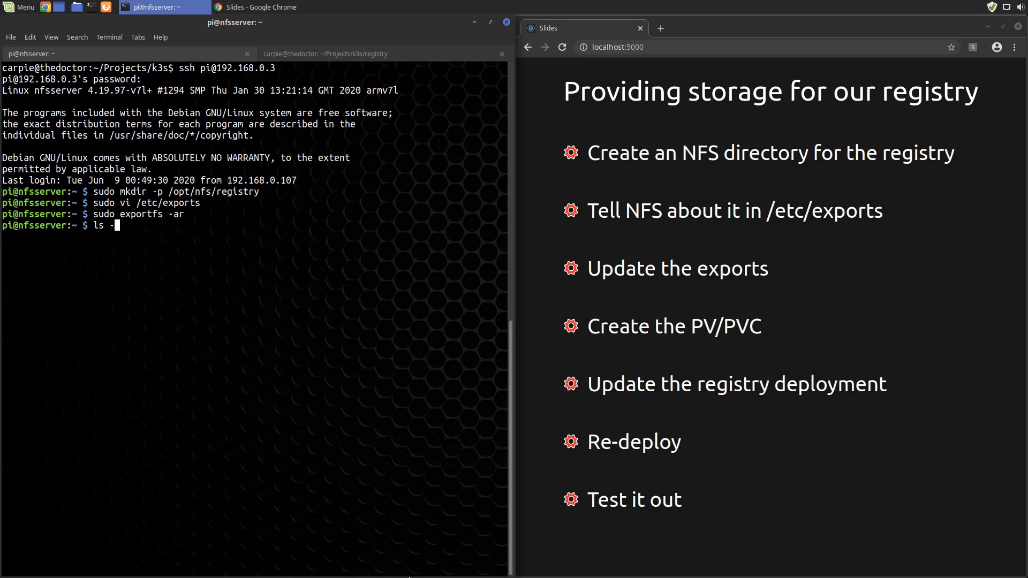
{"action": "type", "text": "LR /opt"}
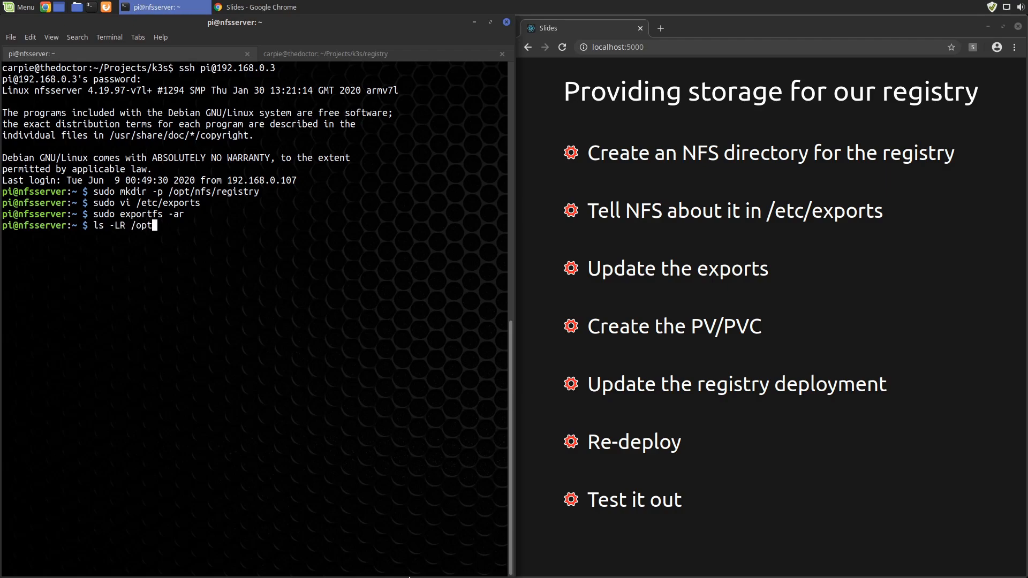
{"action": "type", "text": "/nfs/registry"}
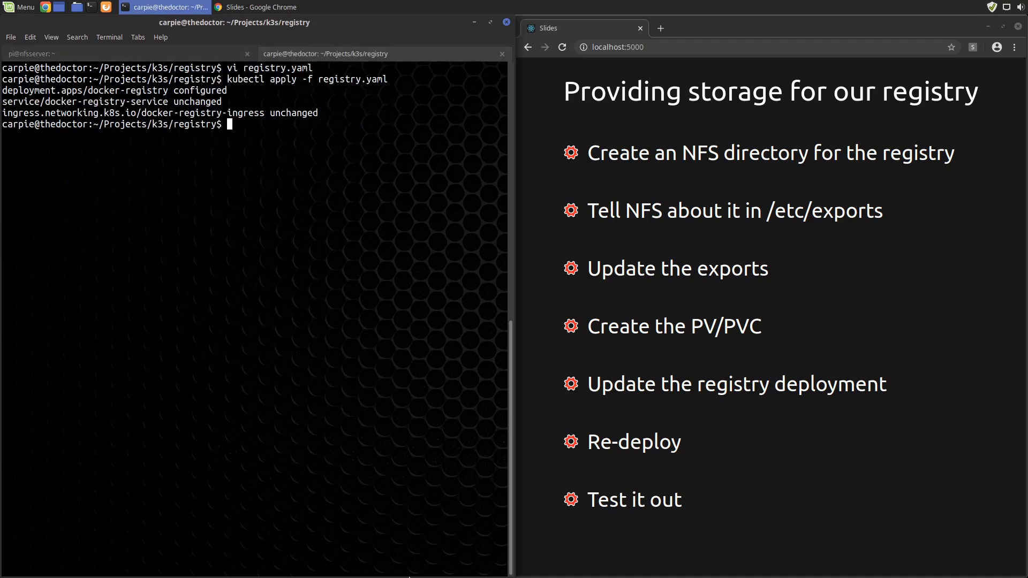
{"action": "type", "text": "c"}
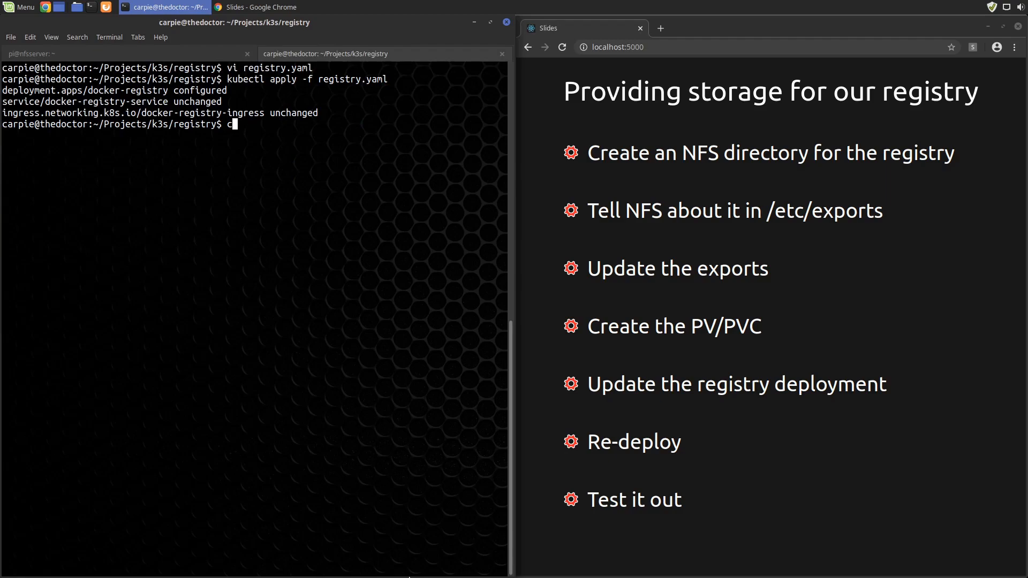
{"action": "type", "text": "cd .."}
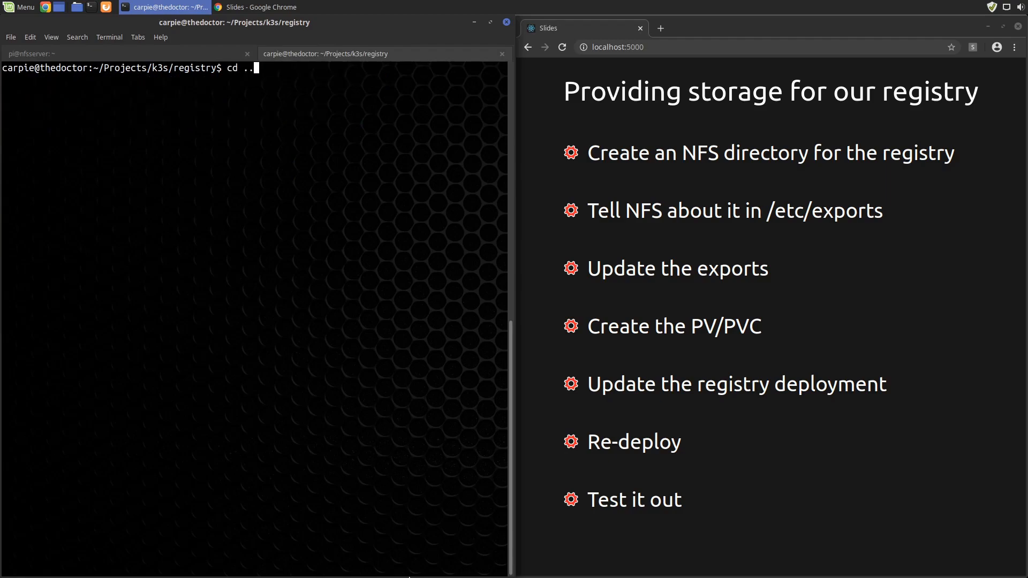
{"action": "type", "text": "git clone https://gitlab.com/carpie/bride-api"}
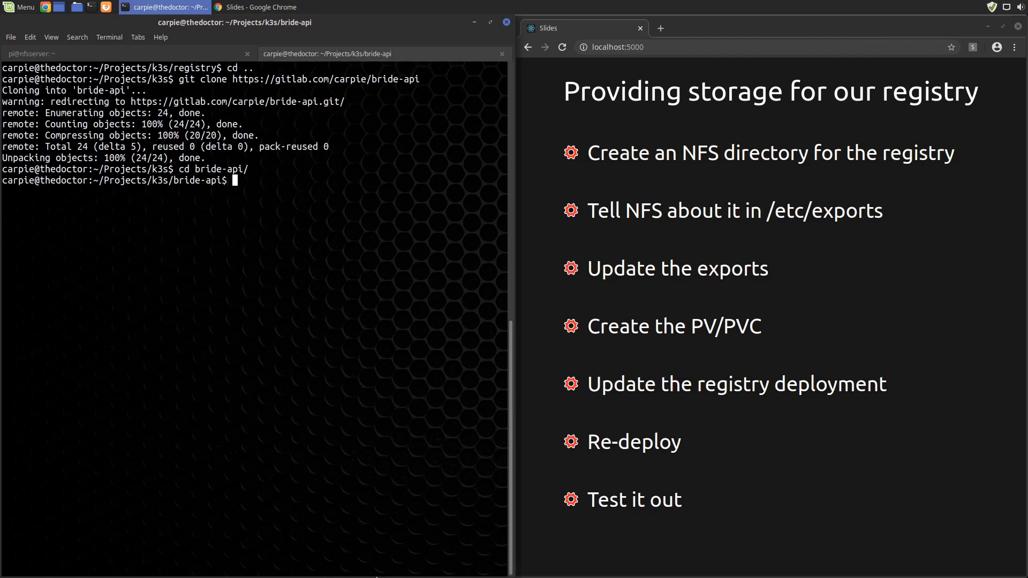
{"action": "type", "text": "cp /"}
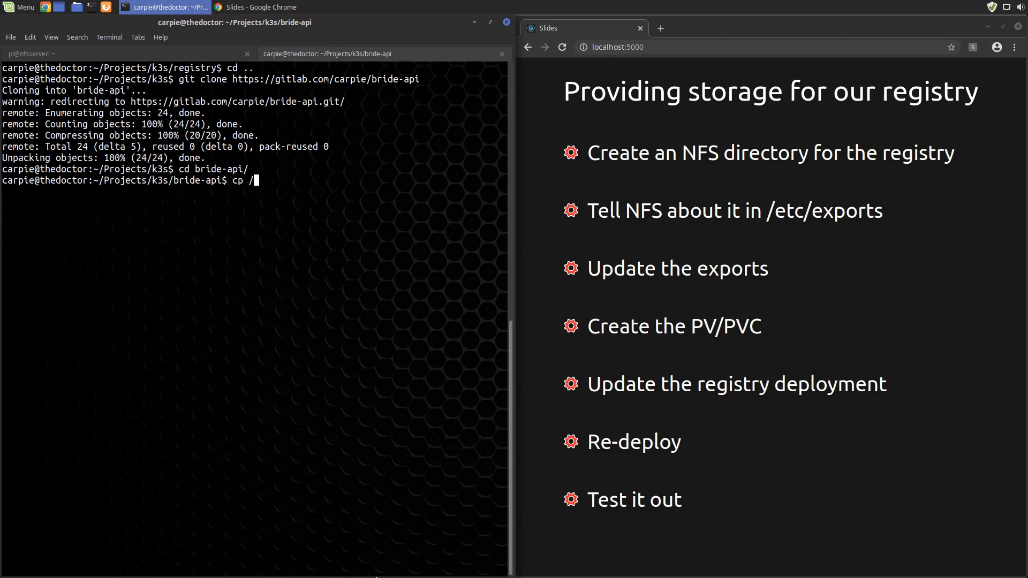
{"action": "type", "text": "usr/bin/qemu-arm-static ."}
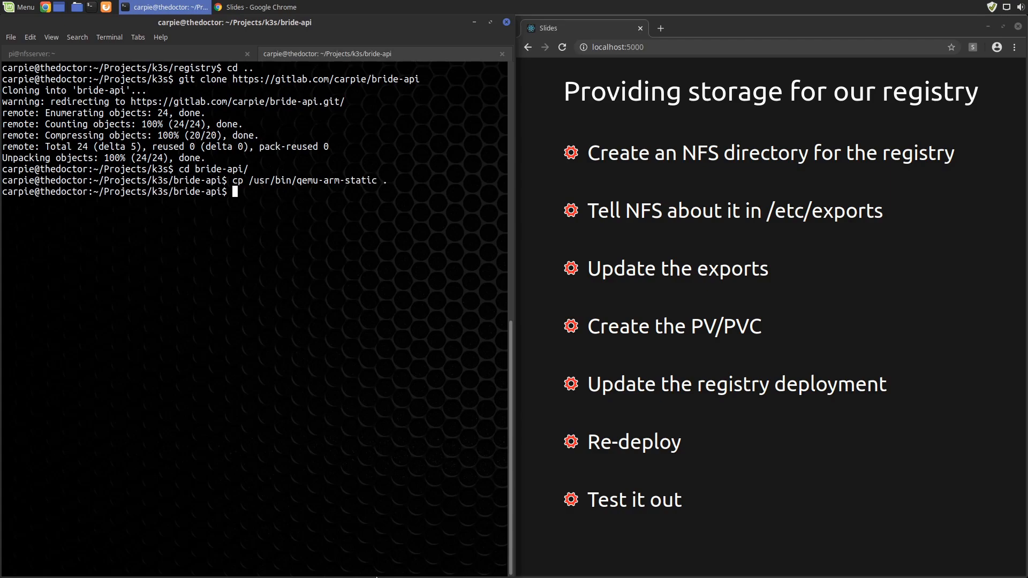
Build docker.carpie.net/bride-api:v1.0.0 from Dockerfile.manual and push it to the registry.
{"action": "type", "text": "docker build -f Dockerfile.manual -t docker.carpie.net/bride-api:v1.0.0 ."}
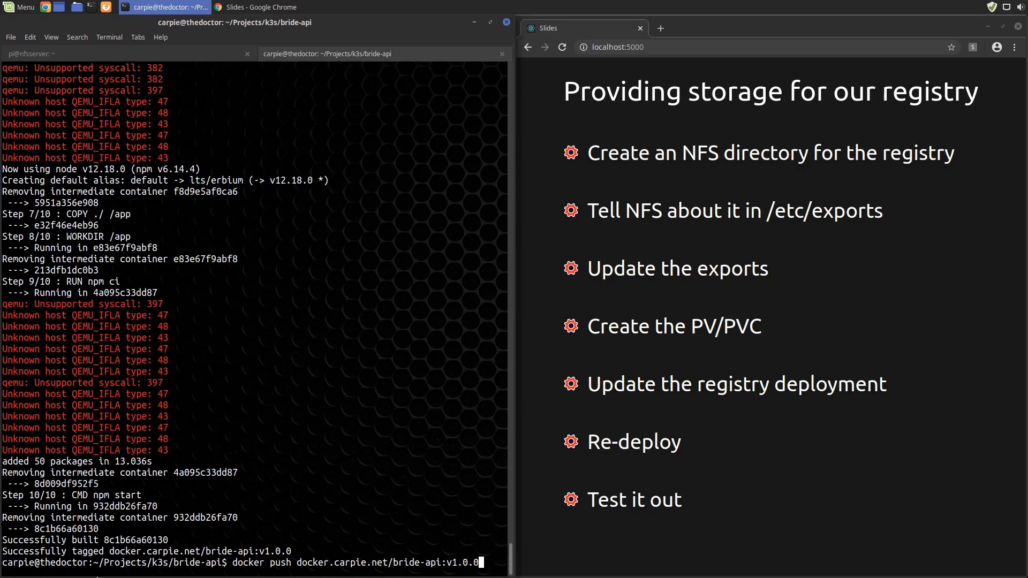
{"action": "key", "text": "Return"}
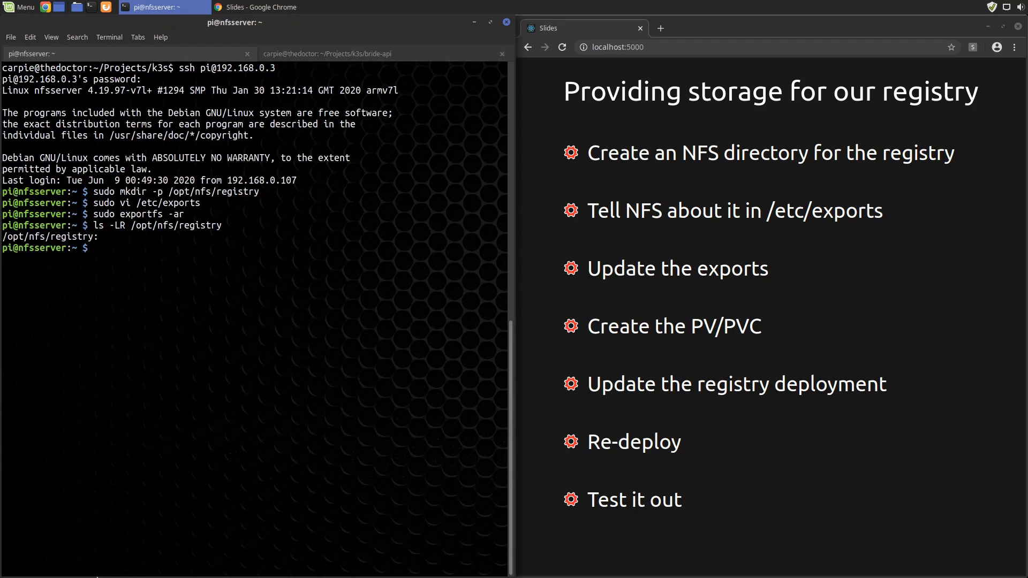
List /opt/nfs/registry again on the NFS server with ls -LR.
{"action": "type", "text": "ls -LR /opt/nfs/registry"}
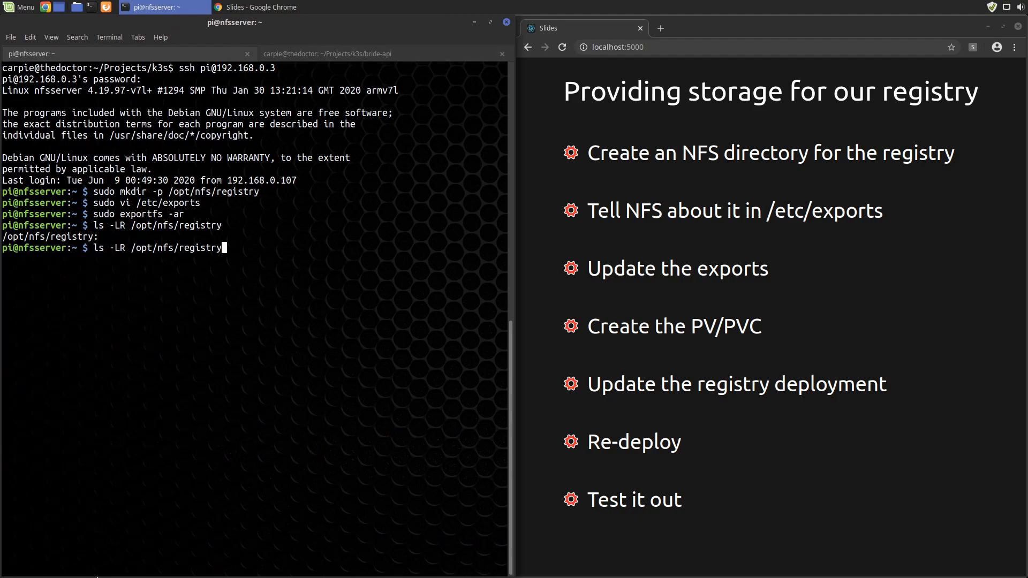